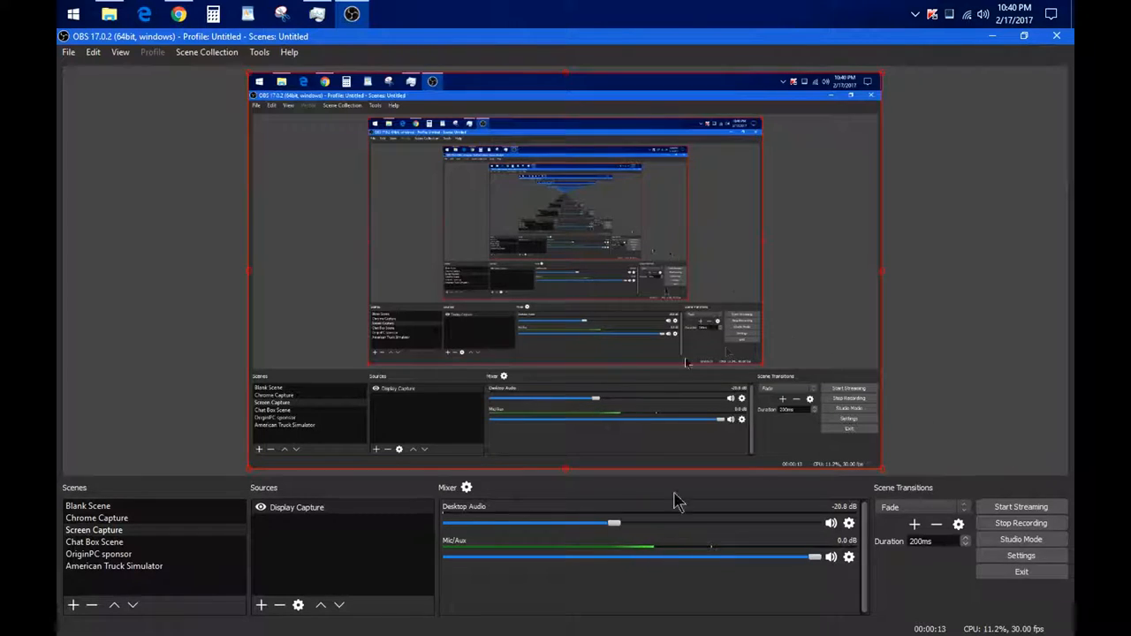
Bring up the Settings dialog from the main window, landing on the General page
left_click(94, 531)
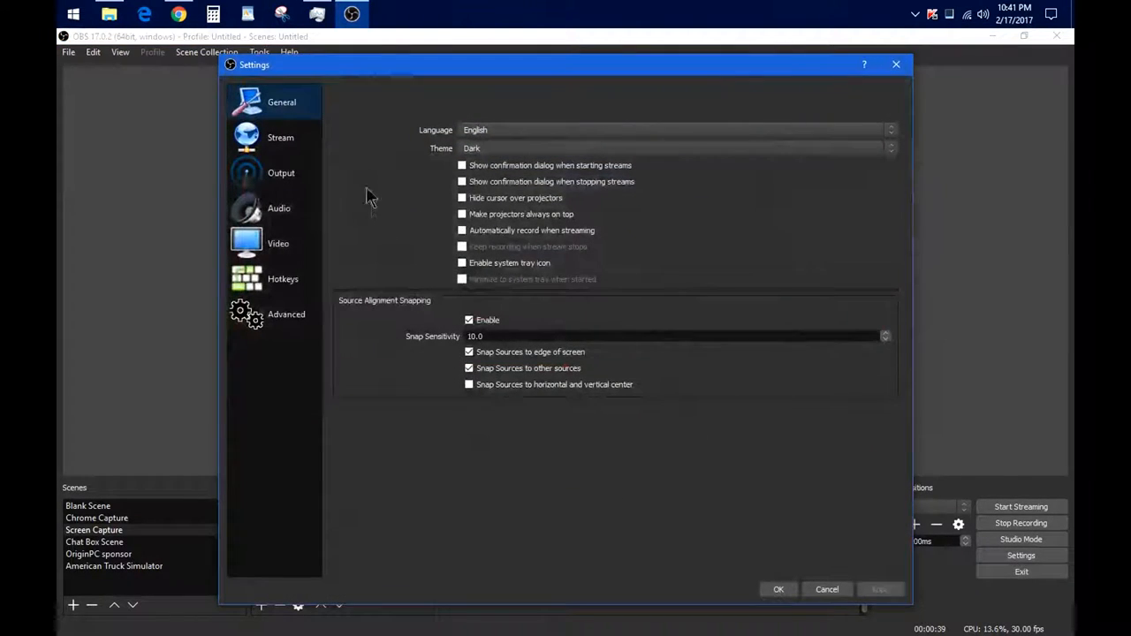
mouse_move(522, 307)
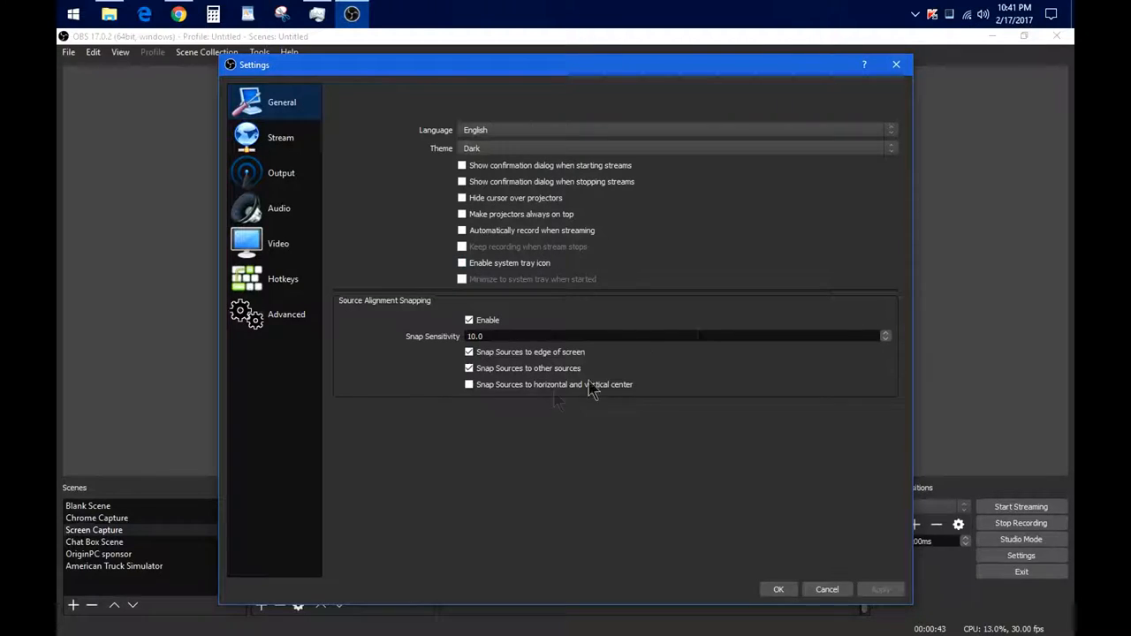
mouse_move(604, 205)
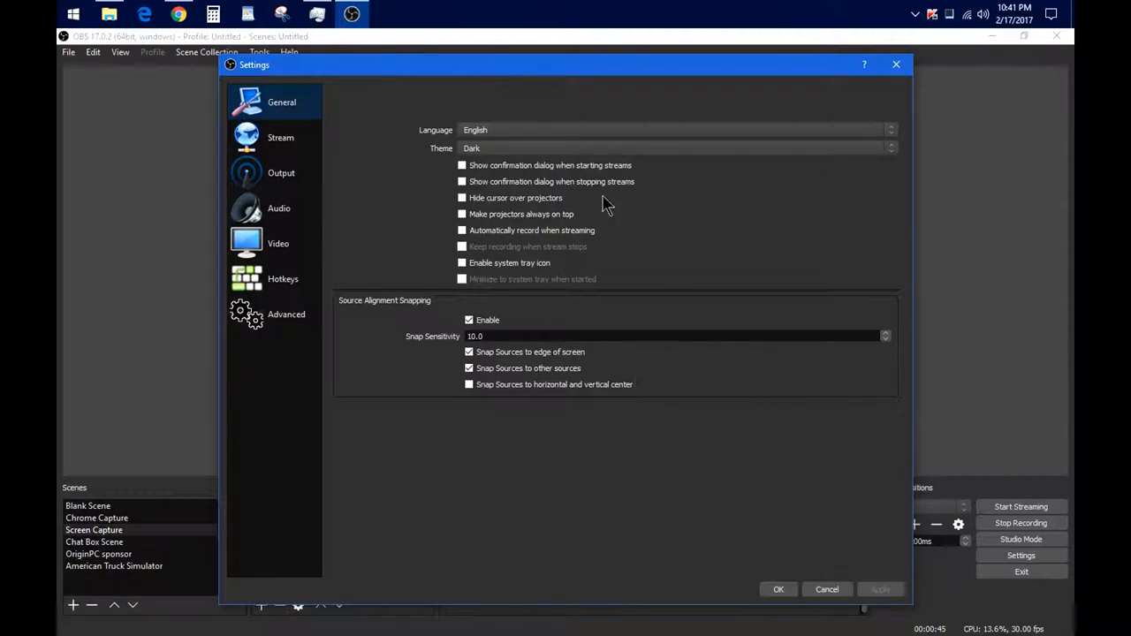
Keep Custom Streaming Server as the stream type, then move on to the Output page
left_click(279, 138)
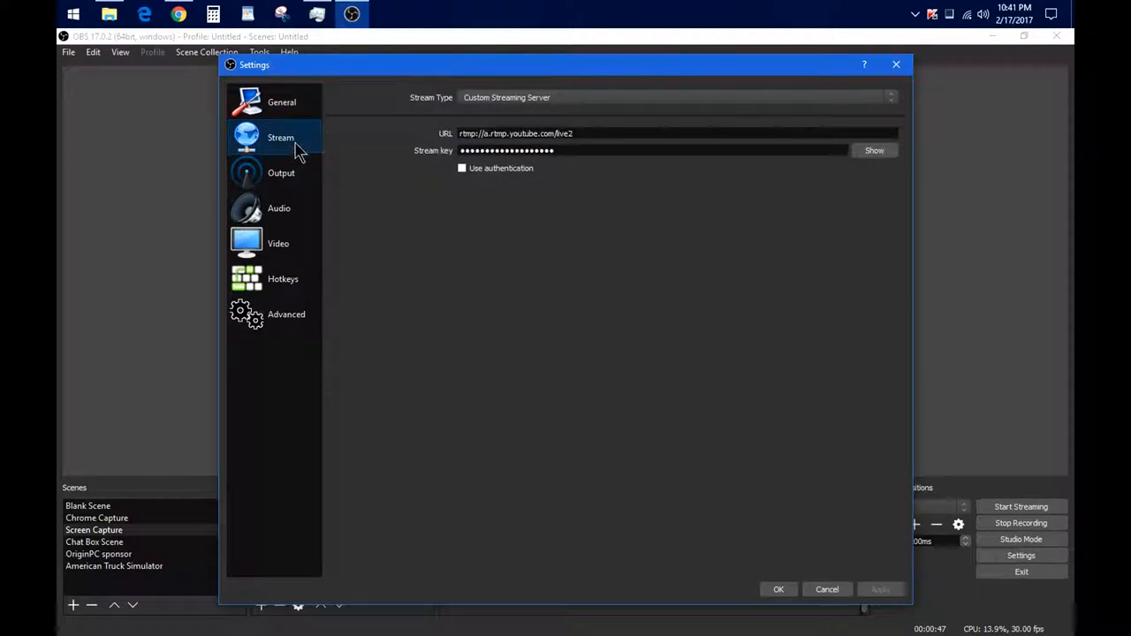
mouse_move(509, 256)
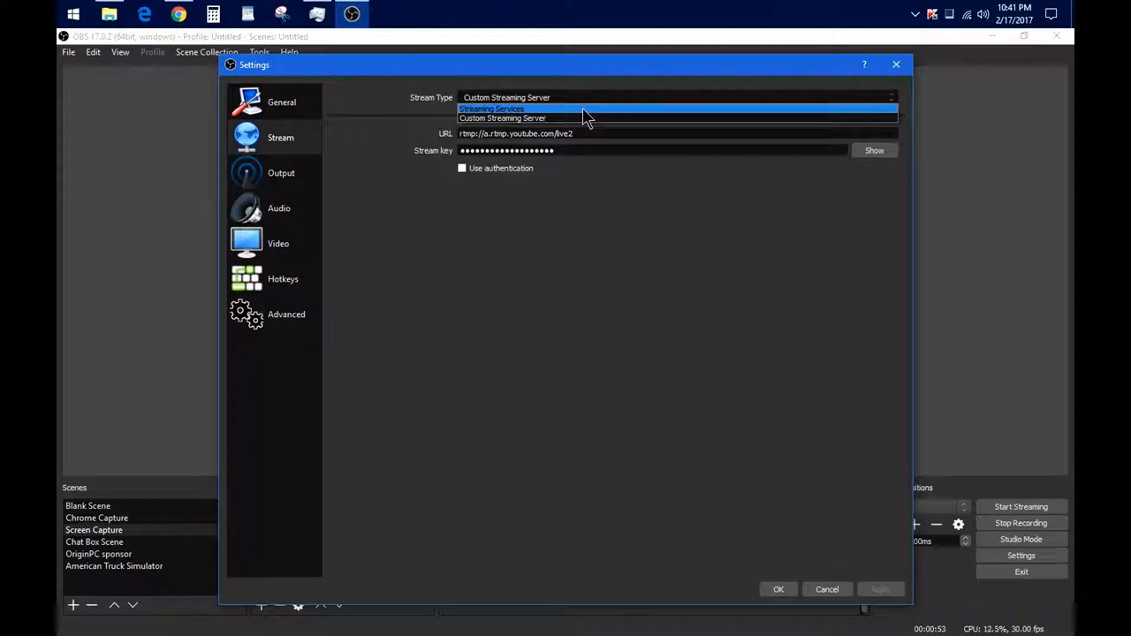
left_click(502, 116)
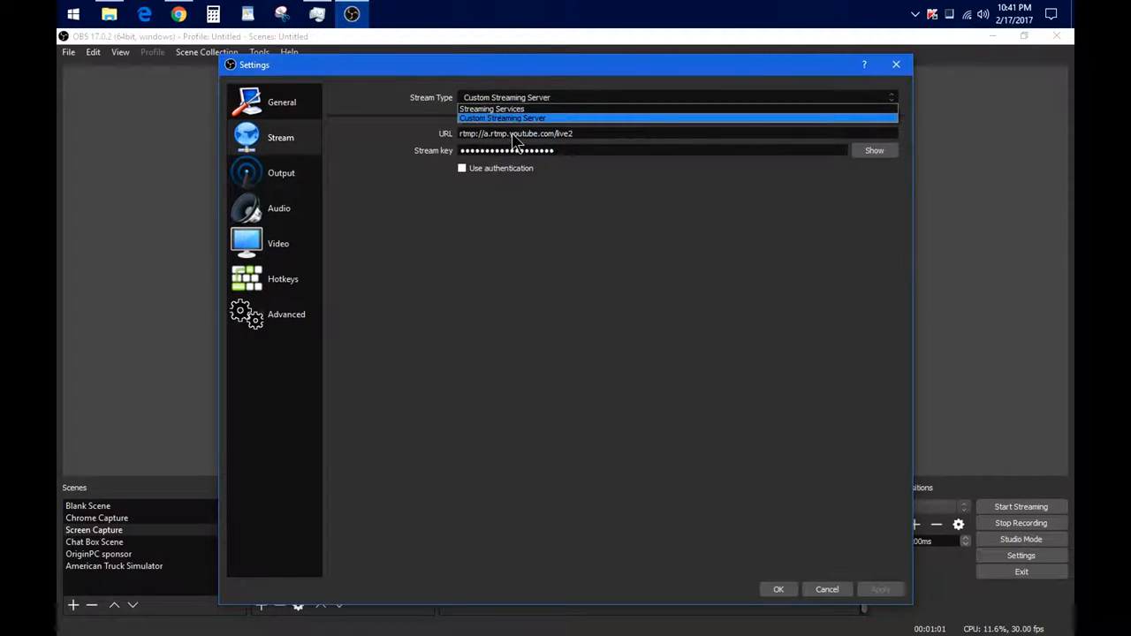
left_click(502, 117)
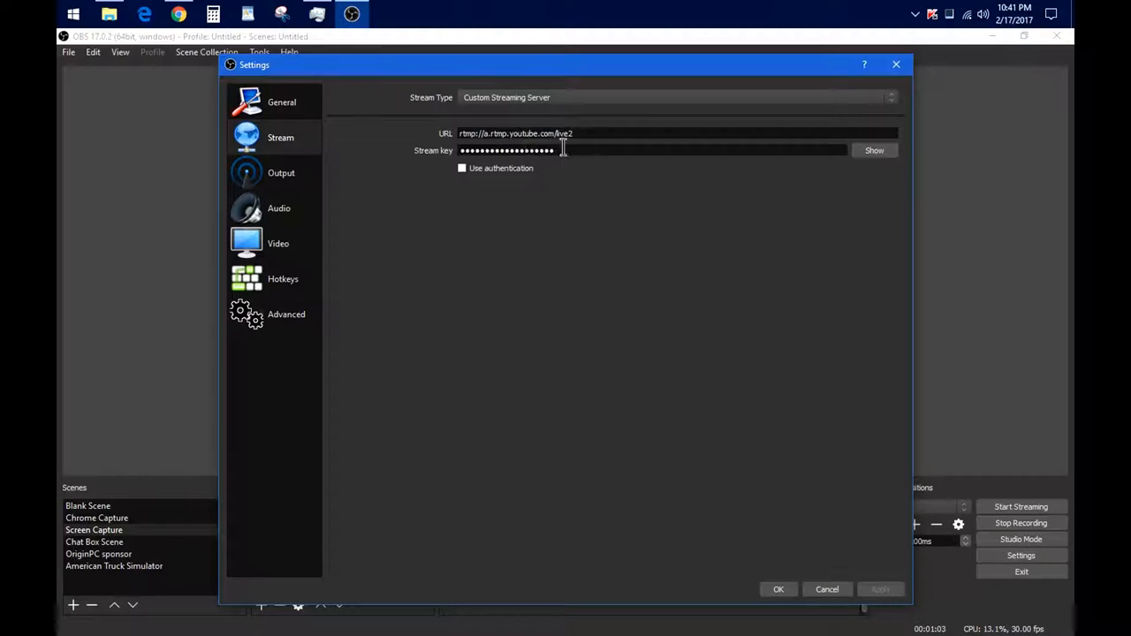
left_click(281, 173)
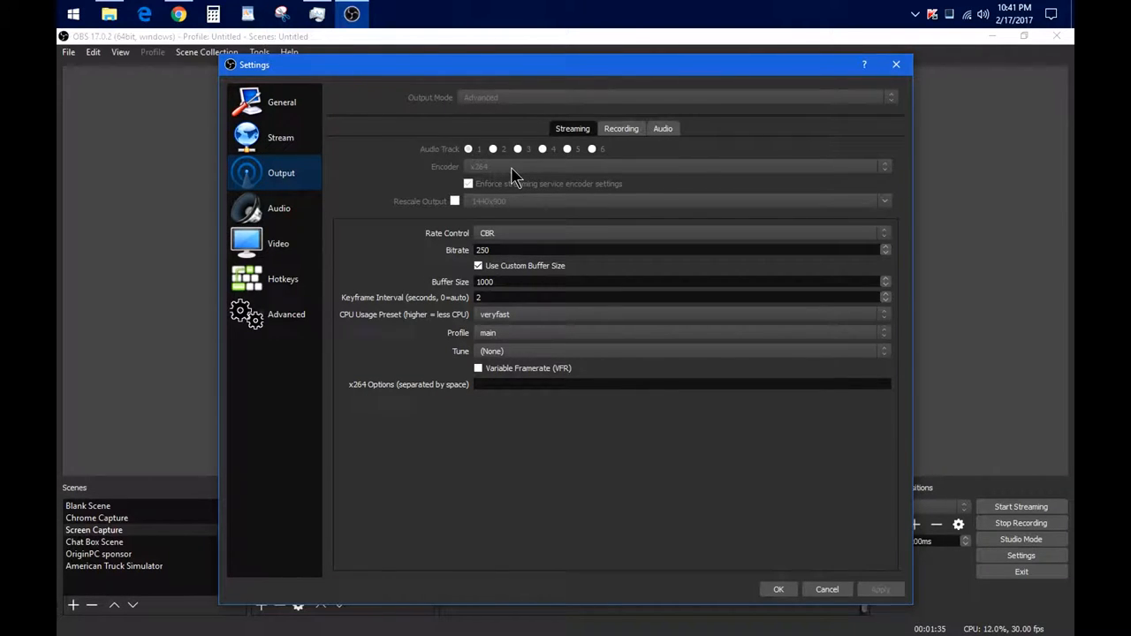
mouse_move(514, 202)
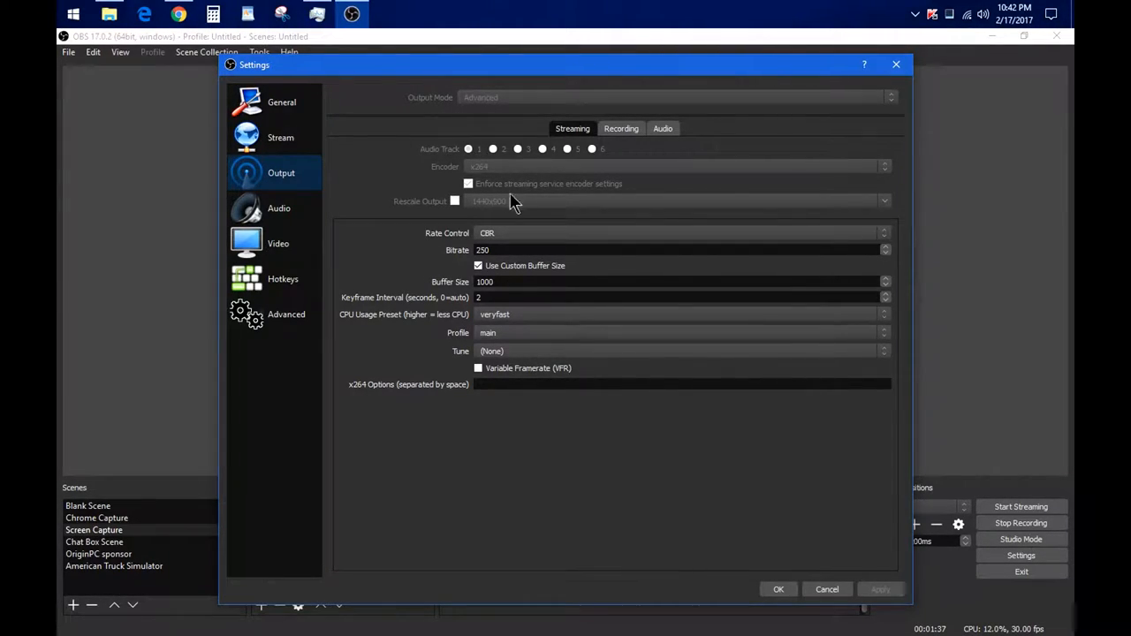
mouse_move(601, 189)
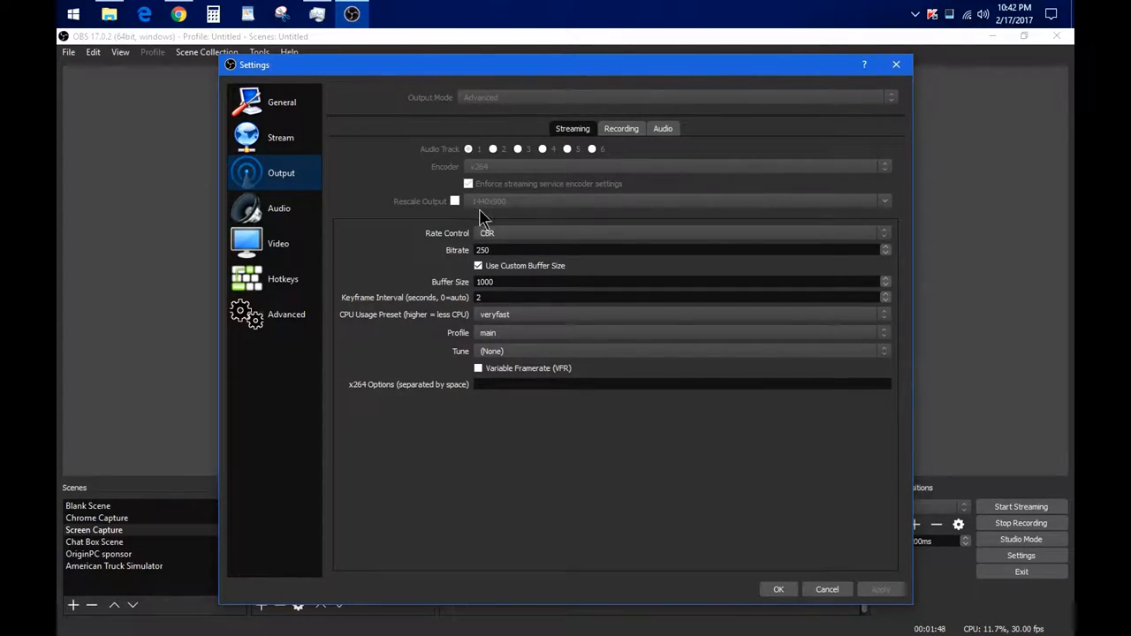
mouse_move(528, 210)
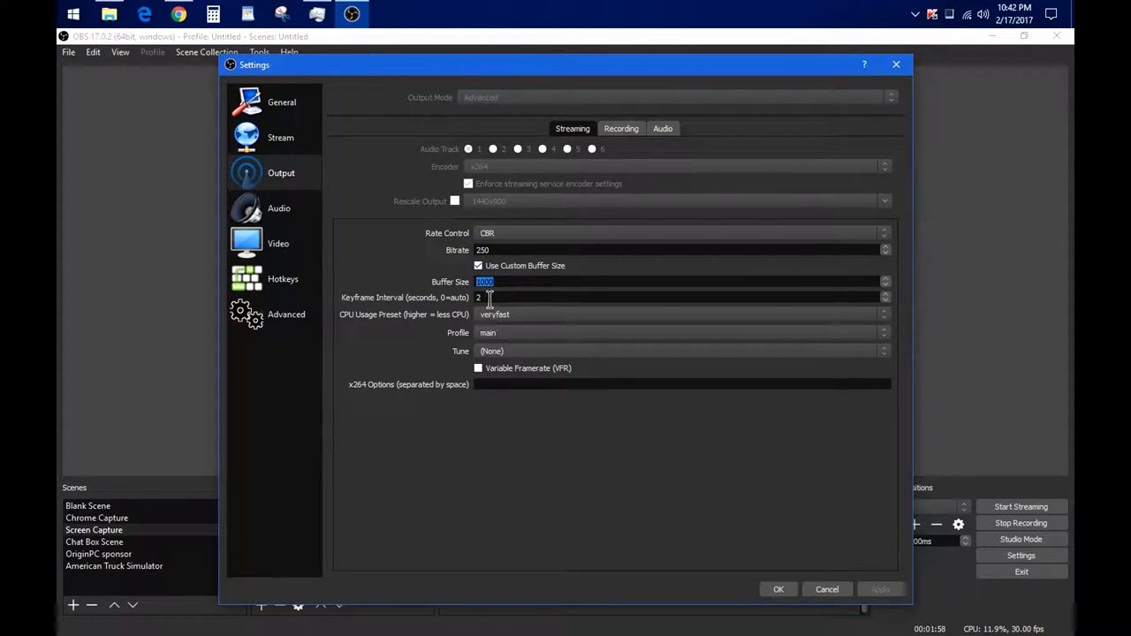
Apply streaming output as CBR 250 kbps, buffer 1000, with the faster CPU preset
left_click(495, 297)
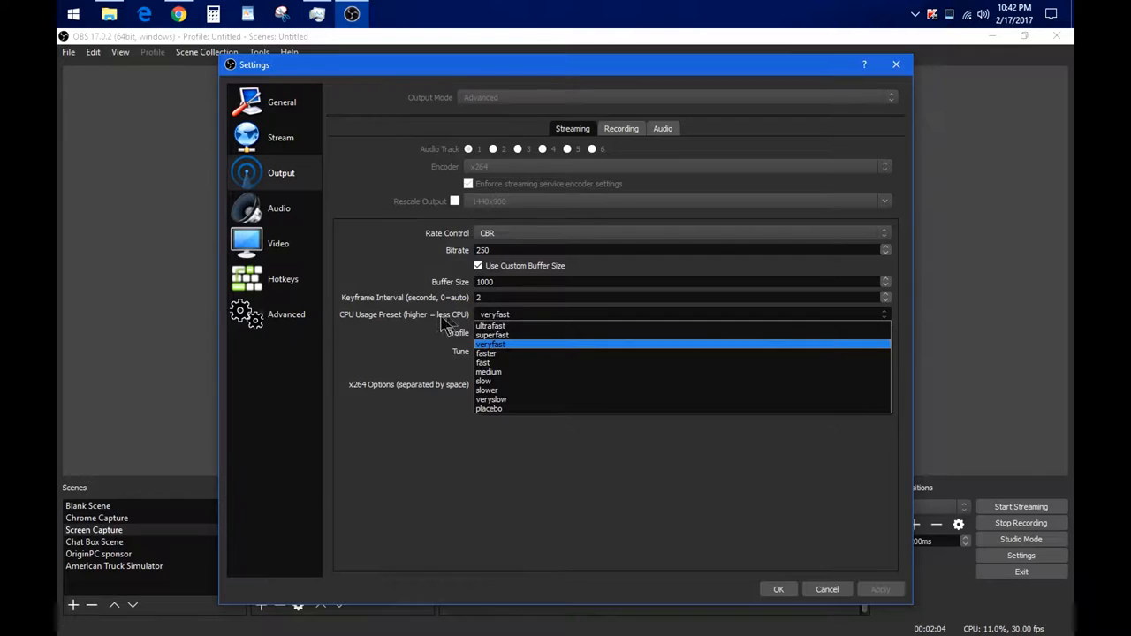
mouse_move(509, 325)
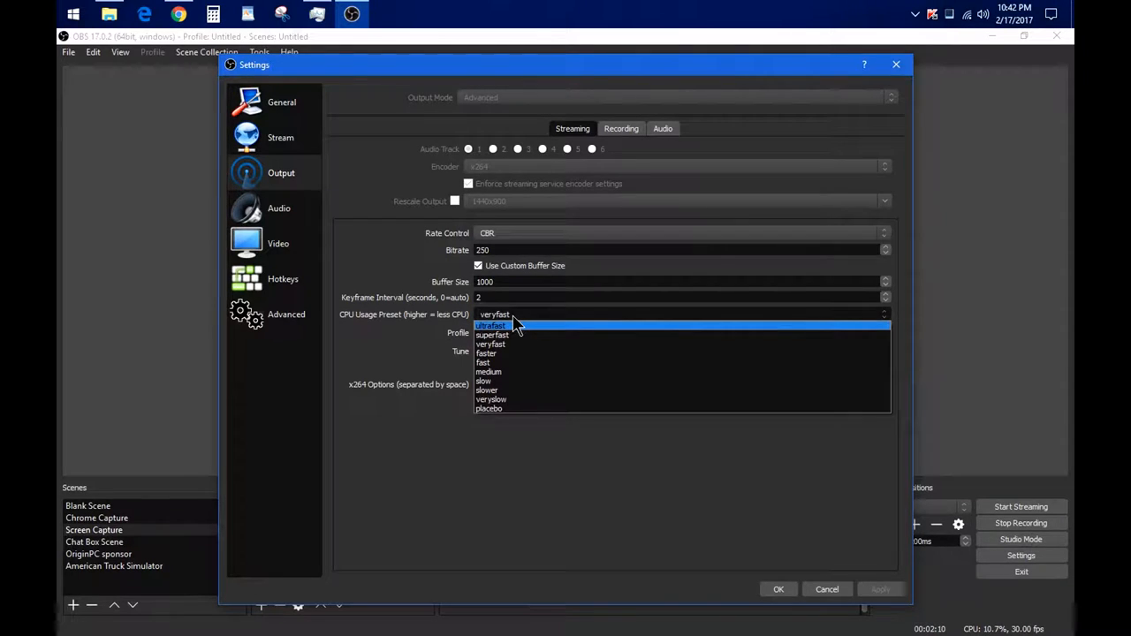
mouse_move(509, 343)
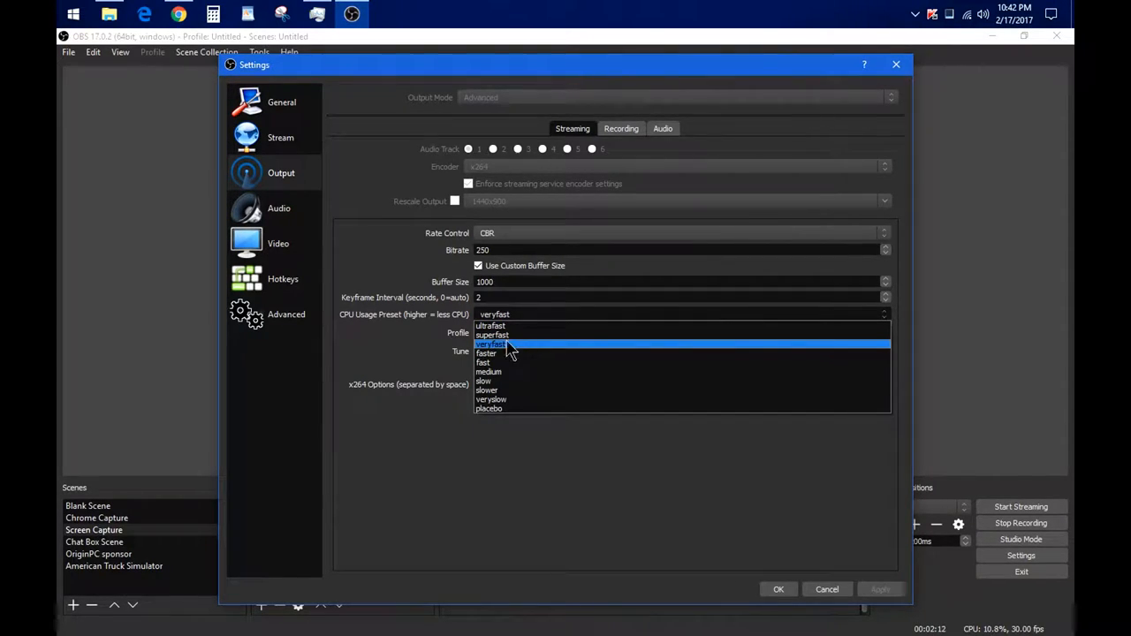
mouse_move(486, 354)
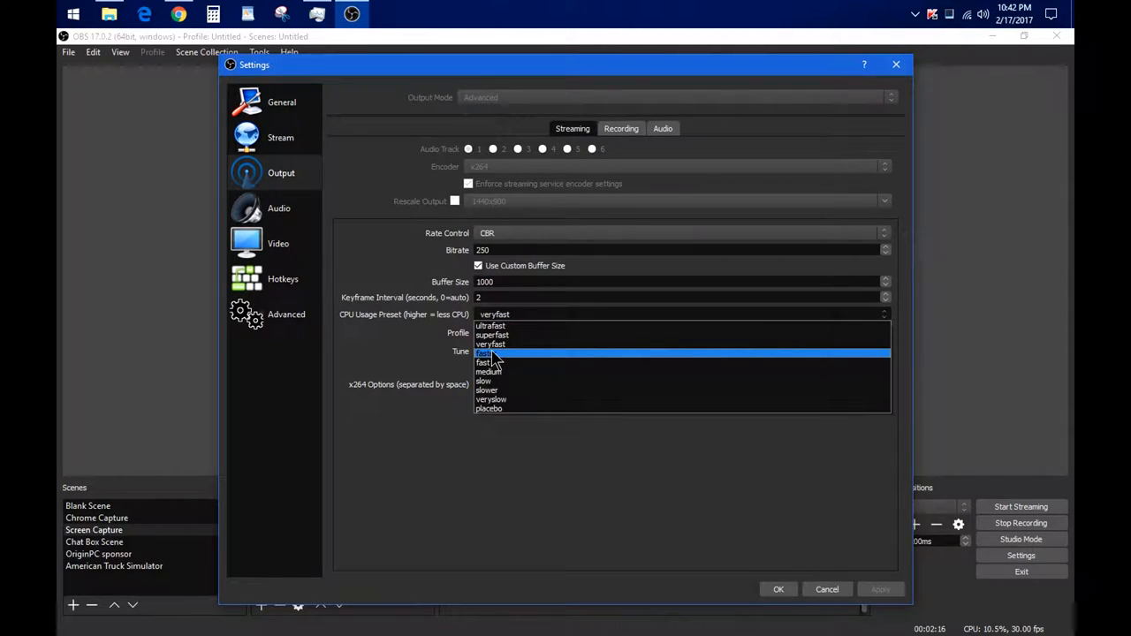
left_click(486, 354)
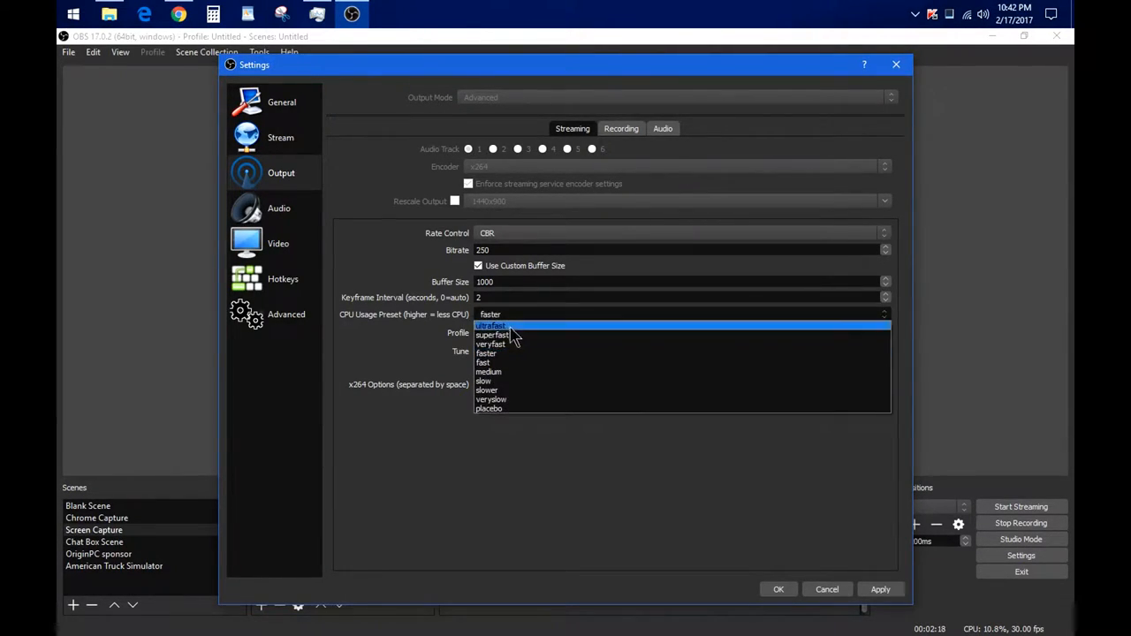
left_click(491, 354)
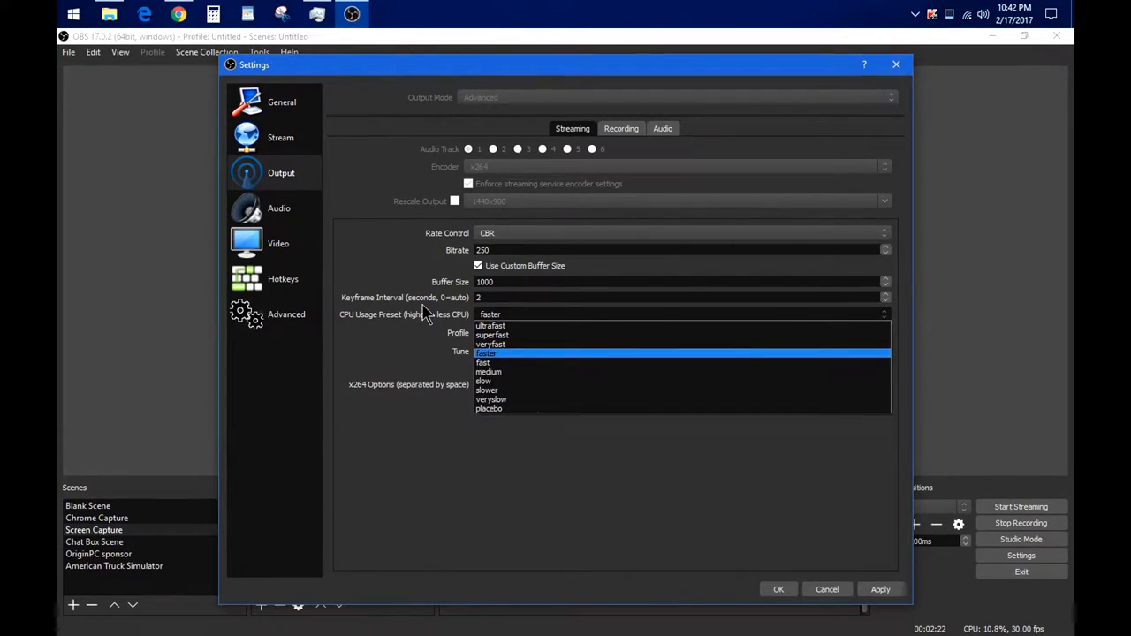
left_click(486, 353)
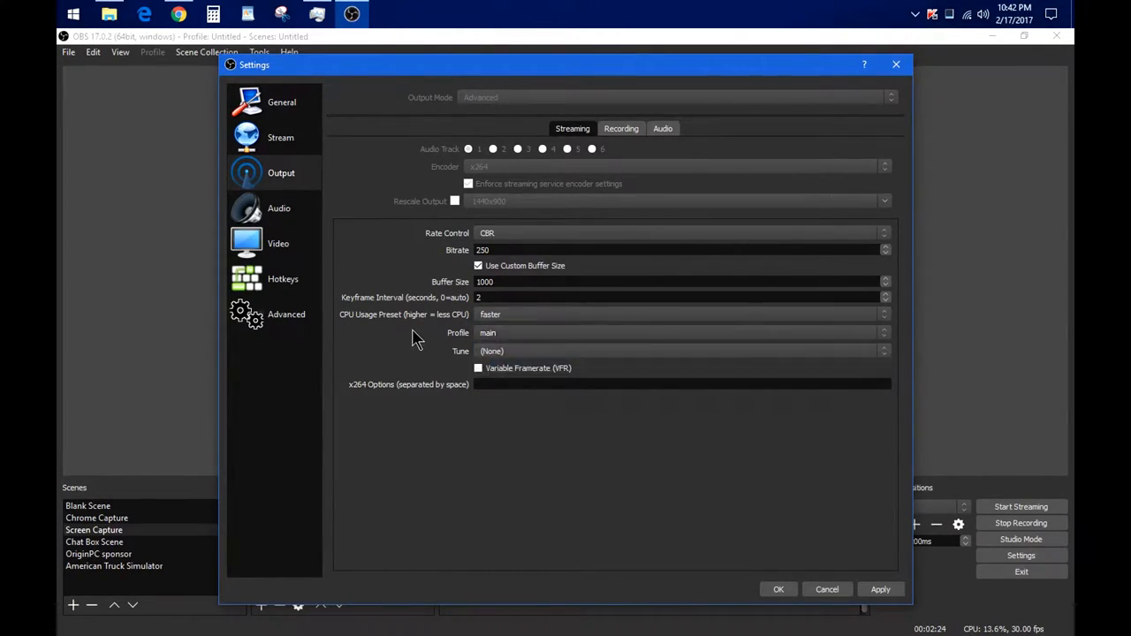
mouse_move(431, 345)
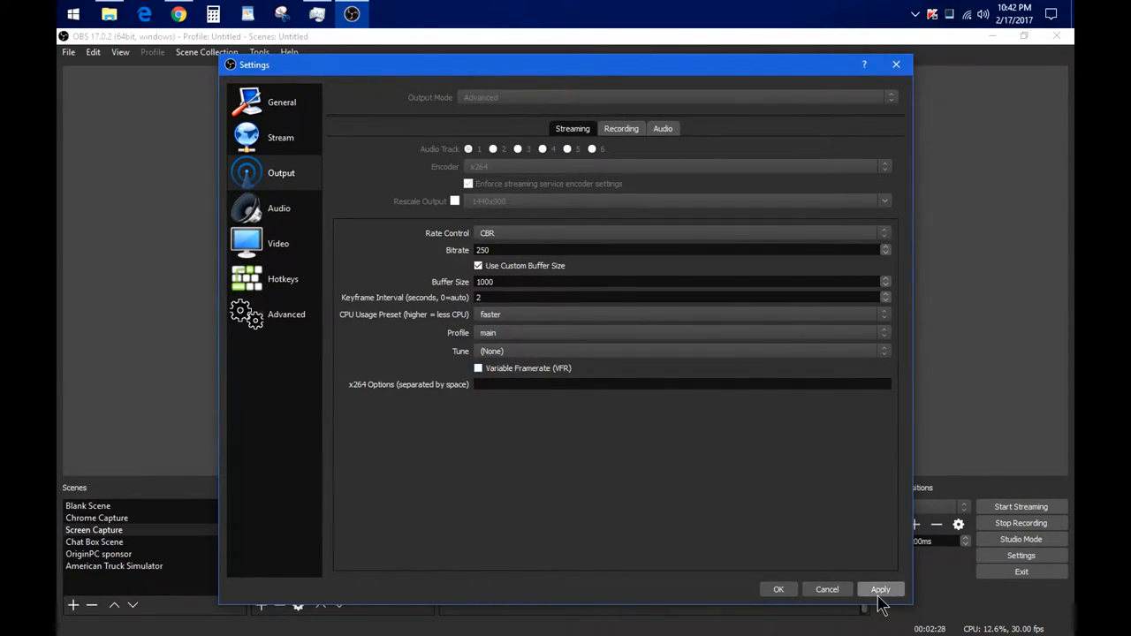
left_click(880, 591)
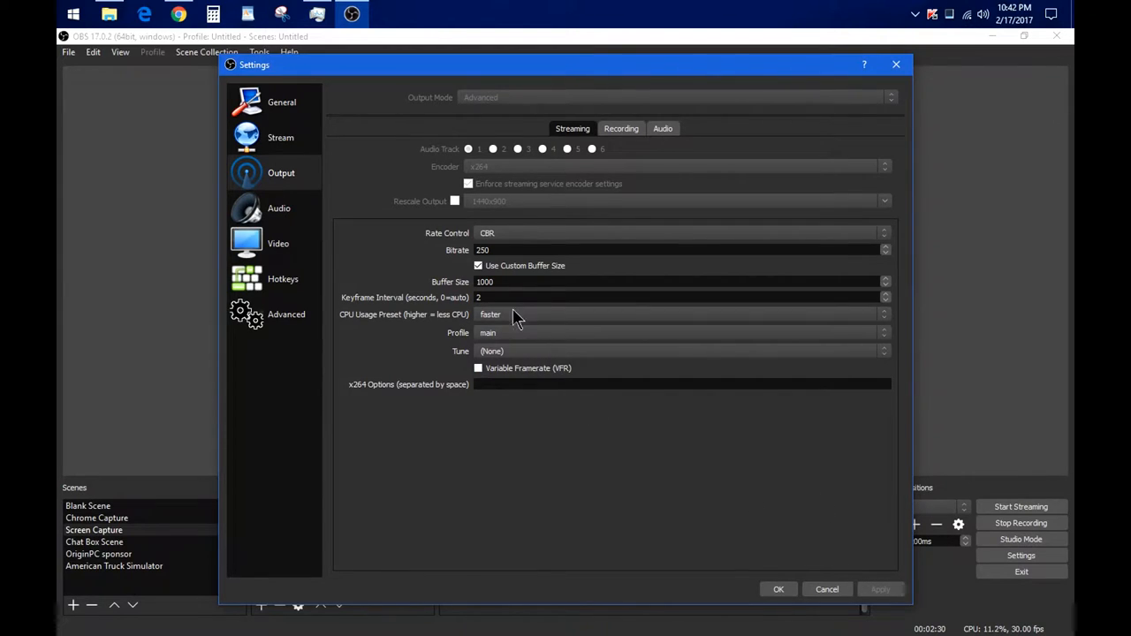
Review the Recording output settings and the per-track Audio bitrates
left_click(620, 127)
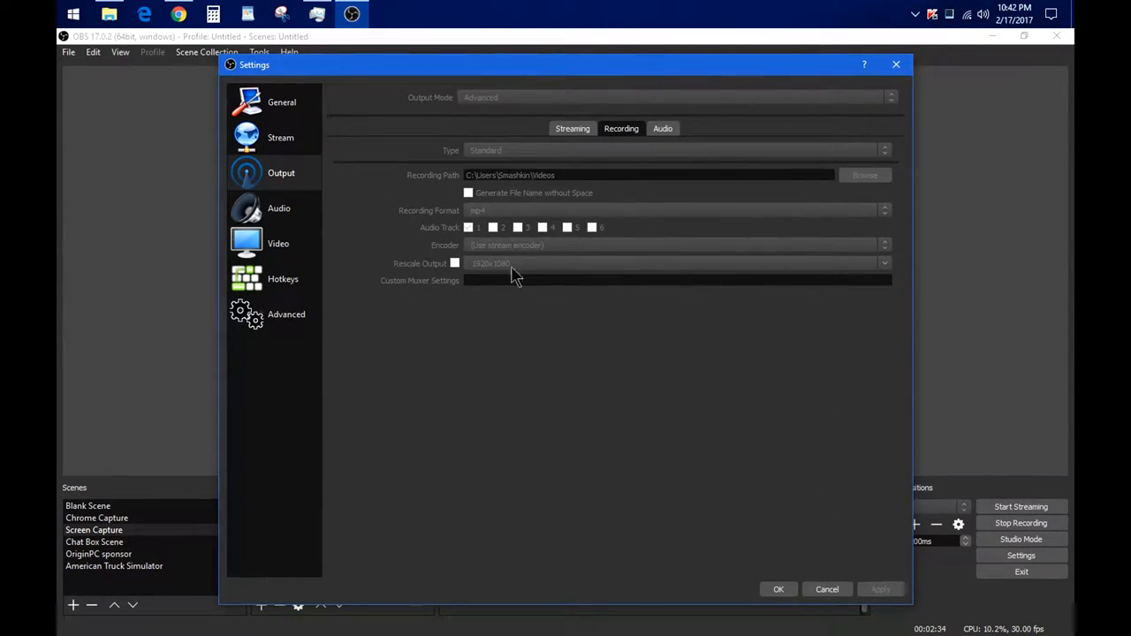
left_click(663, 128)
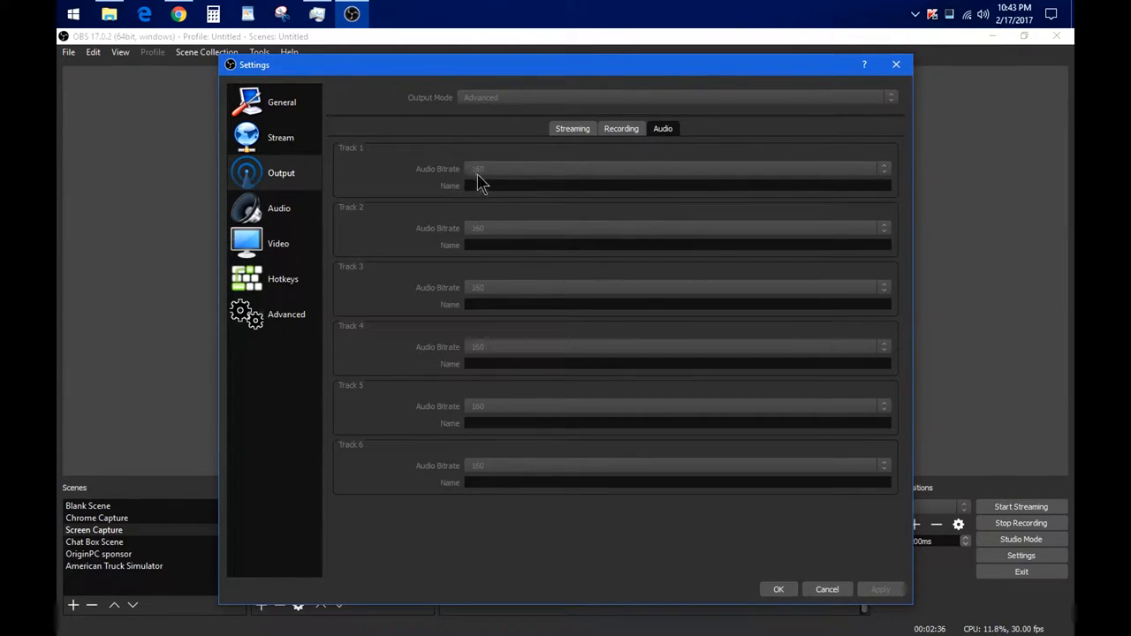
mouse_move(522, 385)
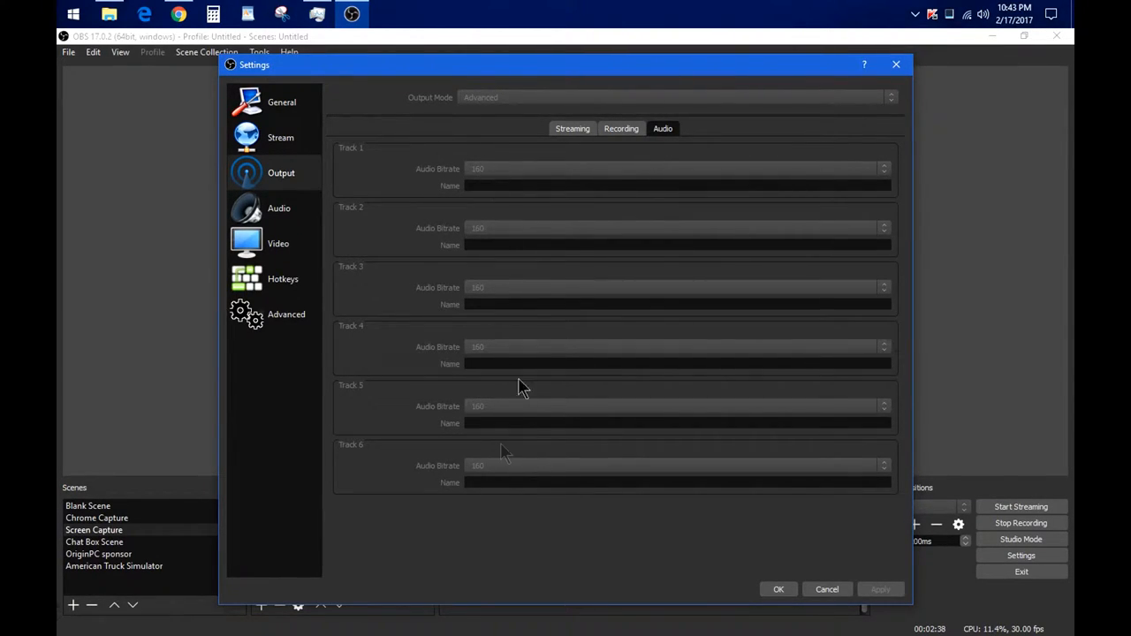
Look over the Audio device settings, then move to the Video page
left_click(279, 209)
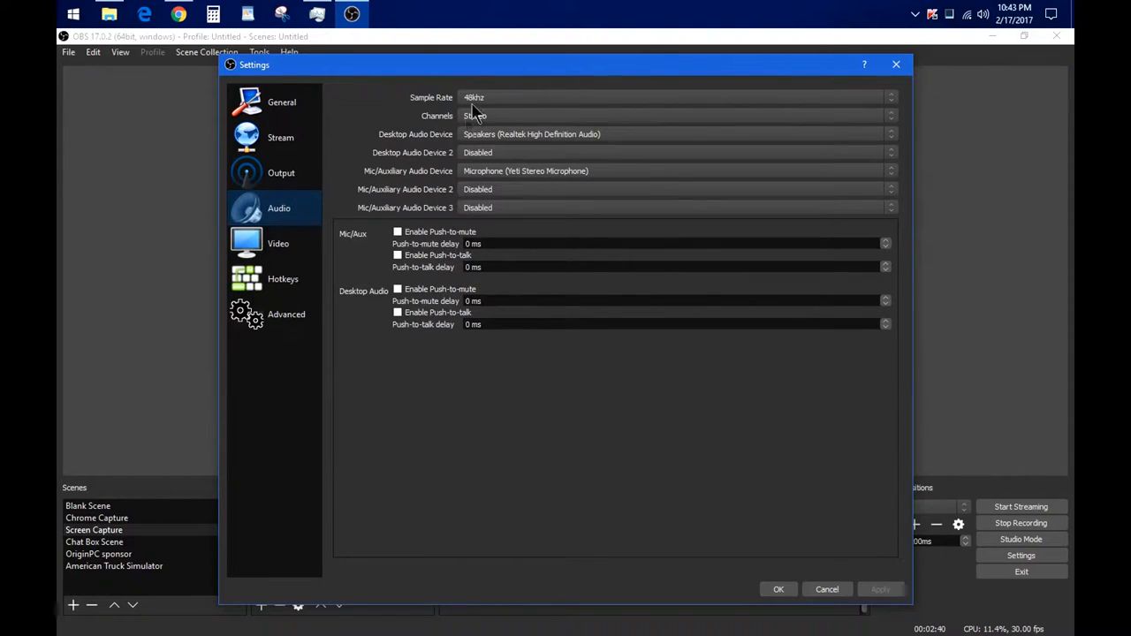
mouse_move(506, 126)
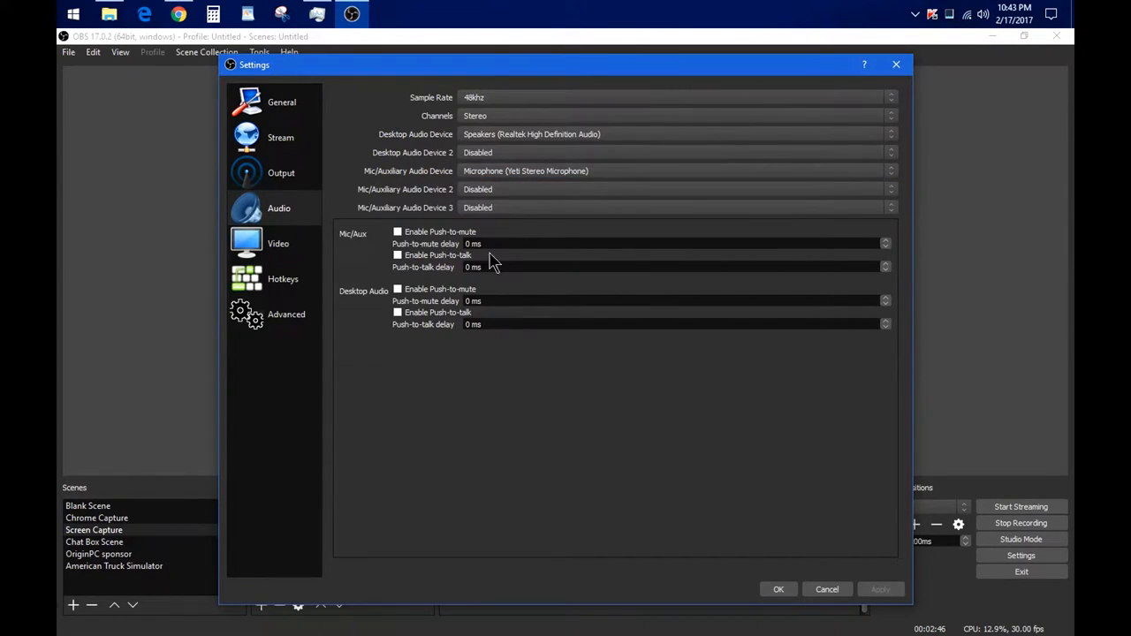
left_click(280, 244)
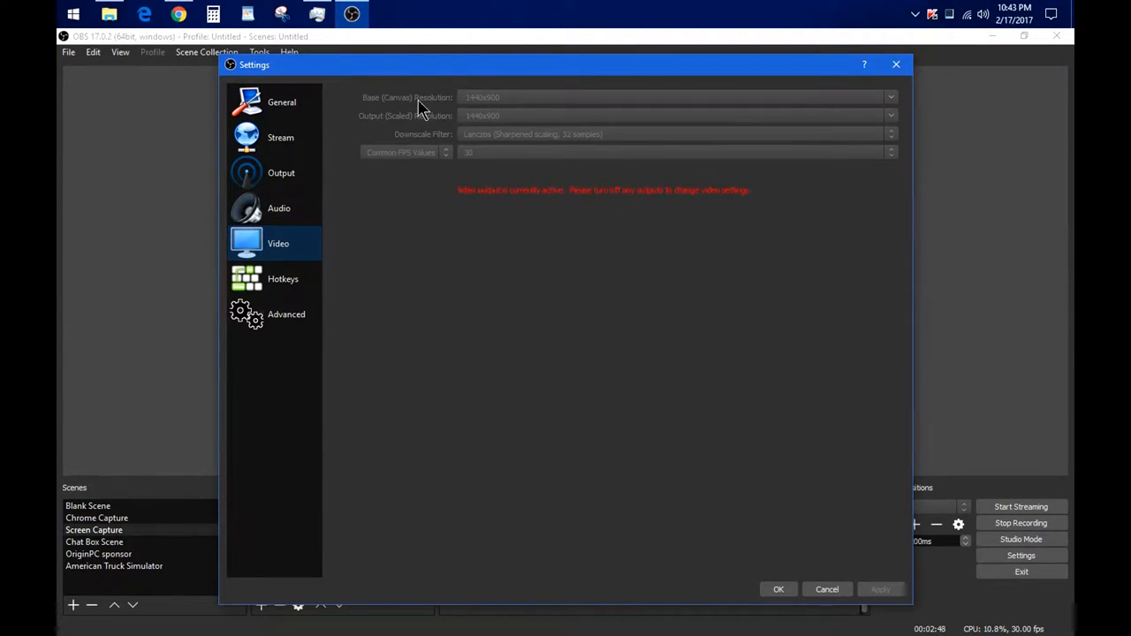
mouse_move(505, 113)
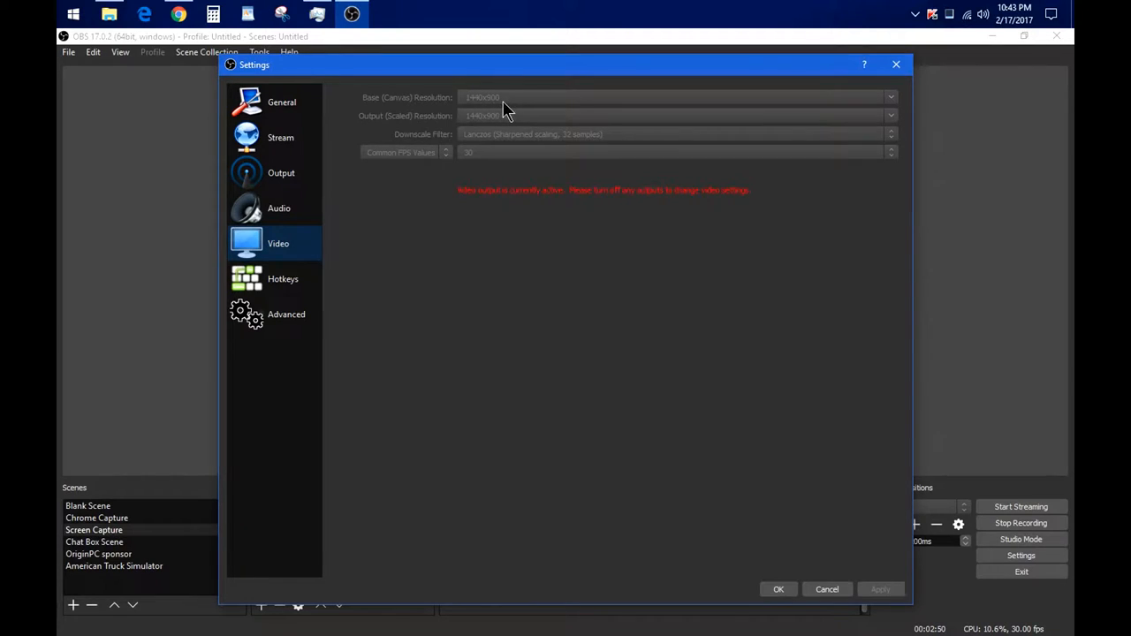
mouse_move(478, 127)
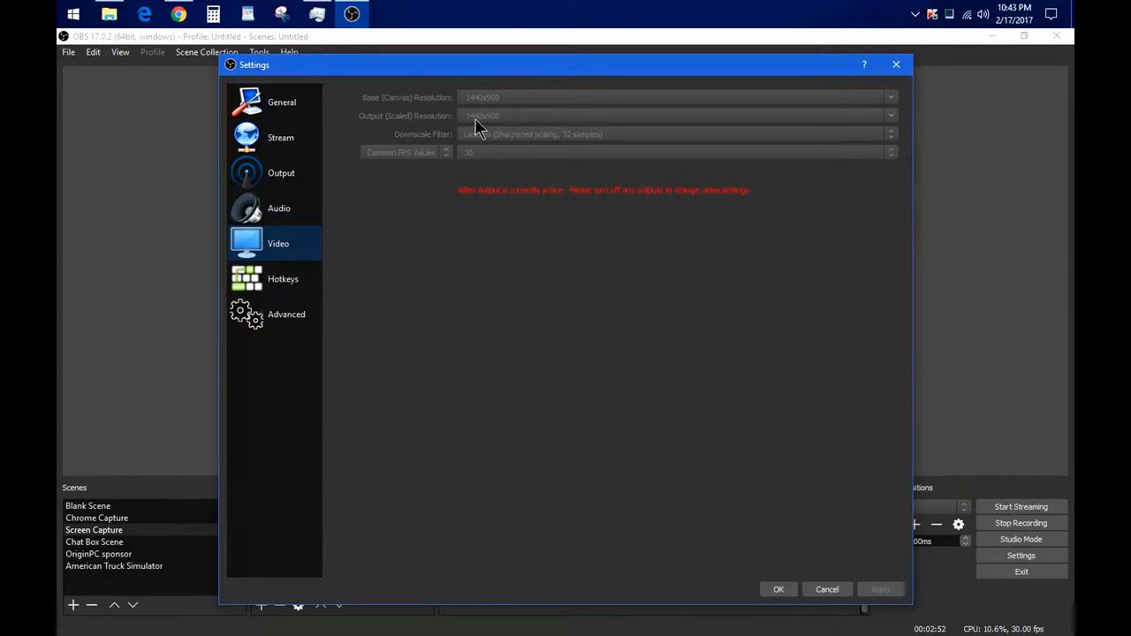
mouse_move(504, 85)
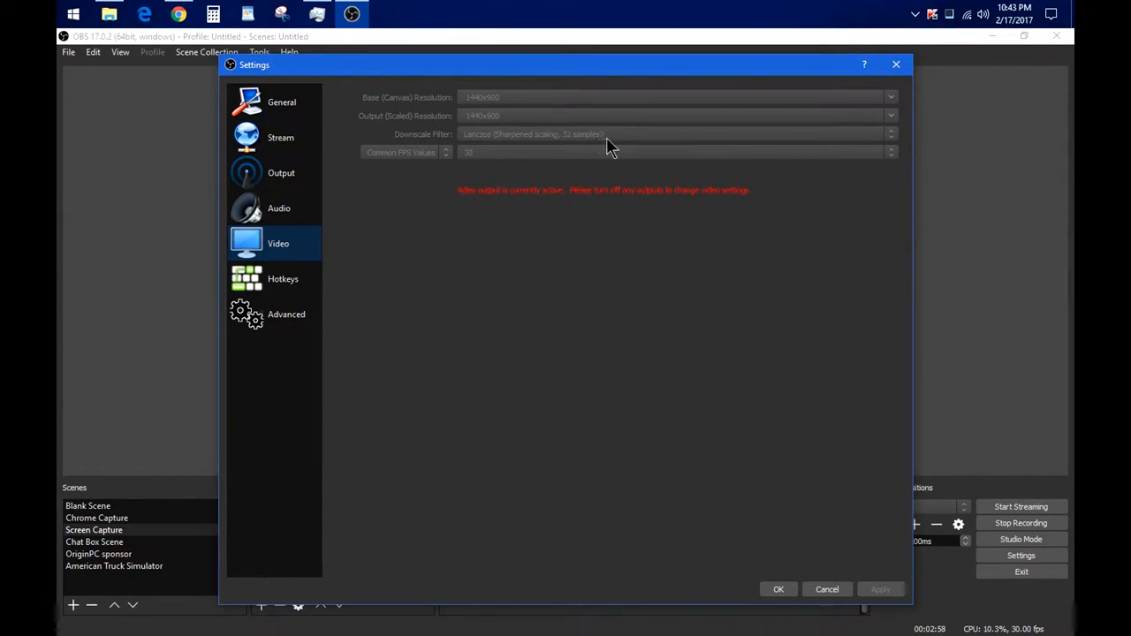
mouse_move(481, 162)
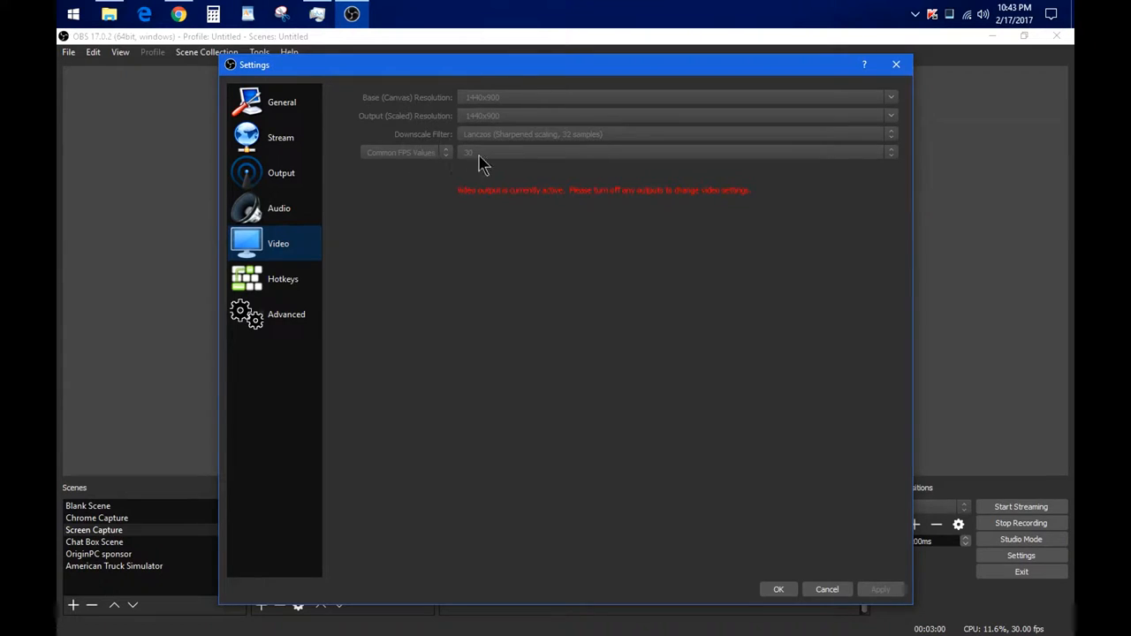
mouse_move(499, 164)
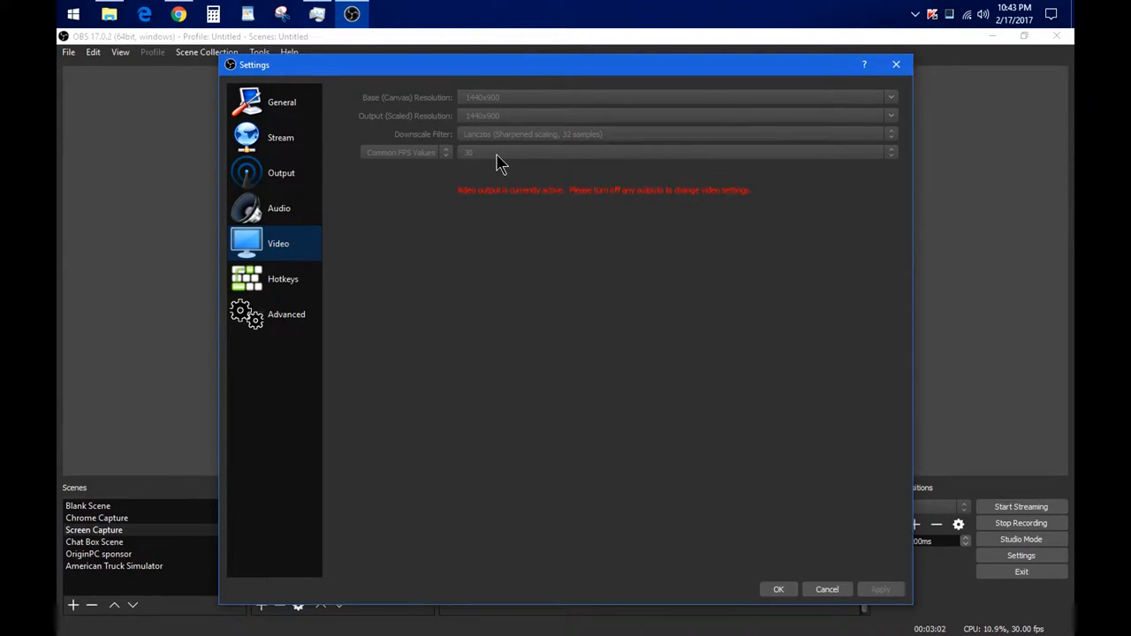
mouse_move(654, 258)
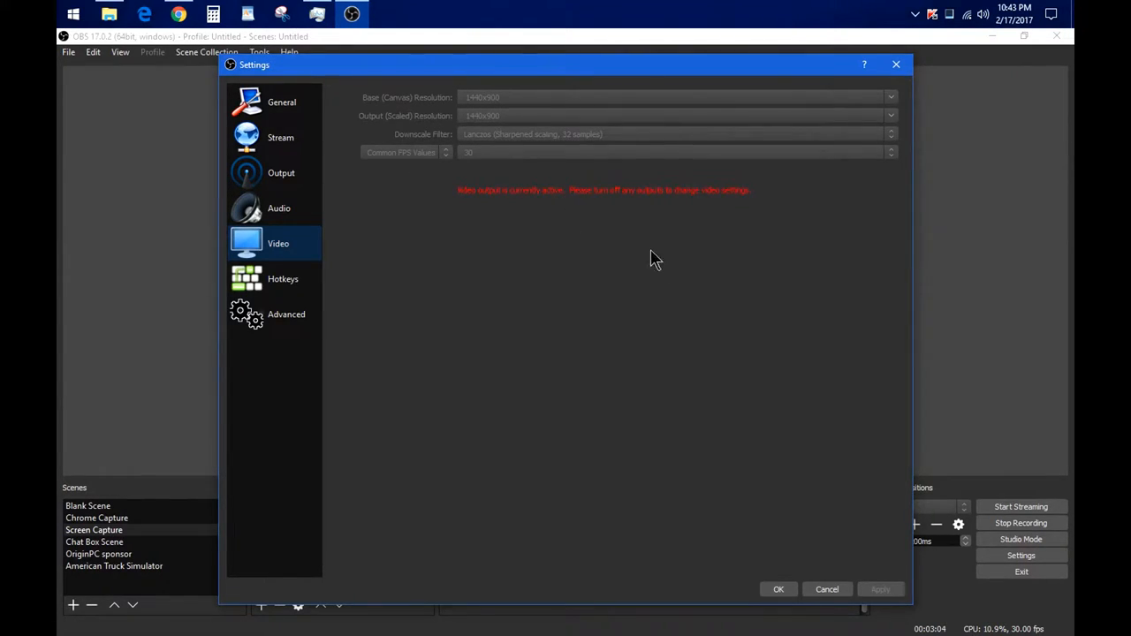
Leave the locked Video page and view the Hotkeys assignments
left_click(283, 280)
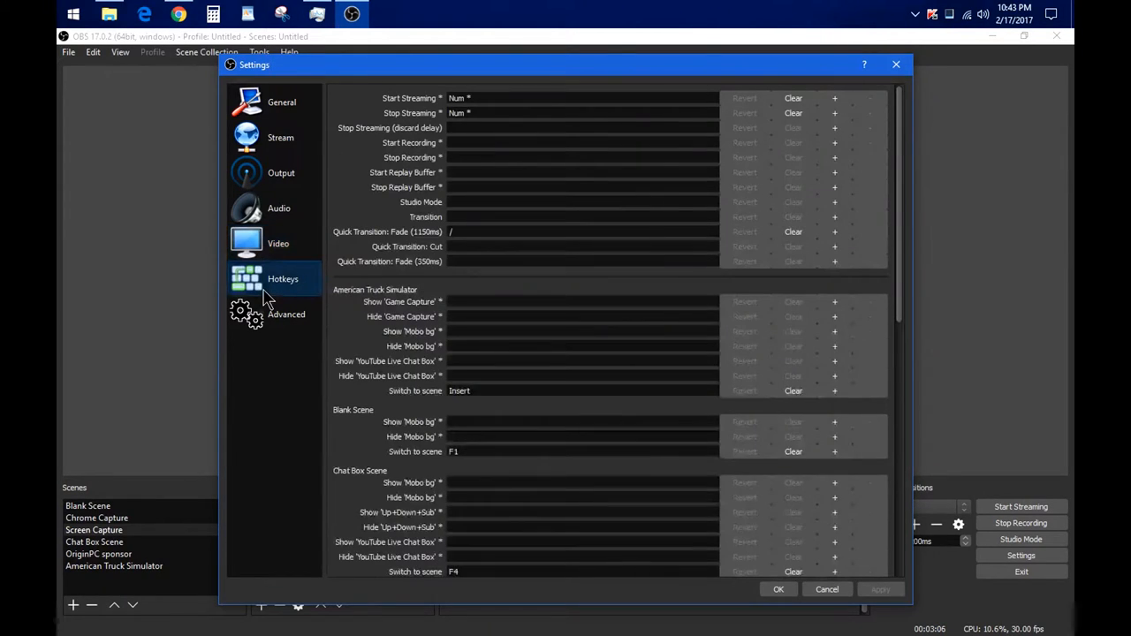
View Advanced settings with process priority High and automatic reconnect enabled
left_click(286, 314)
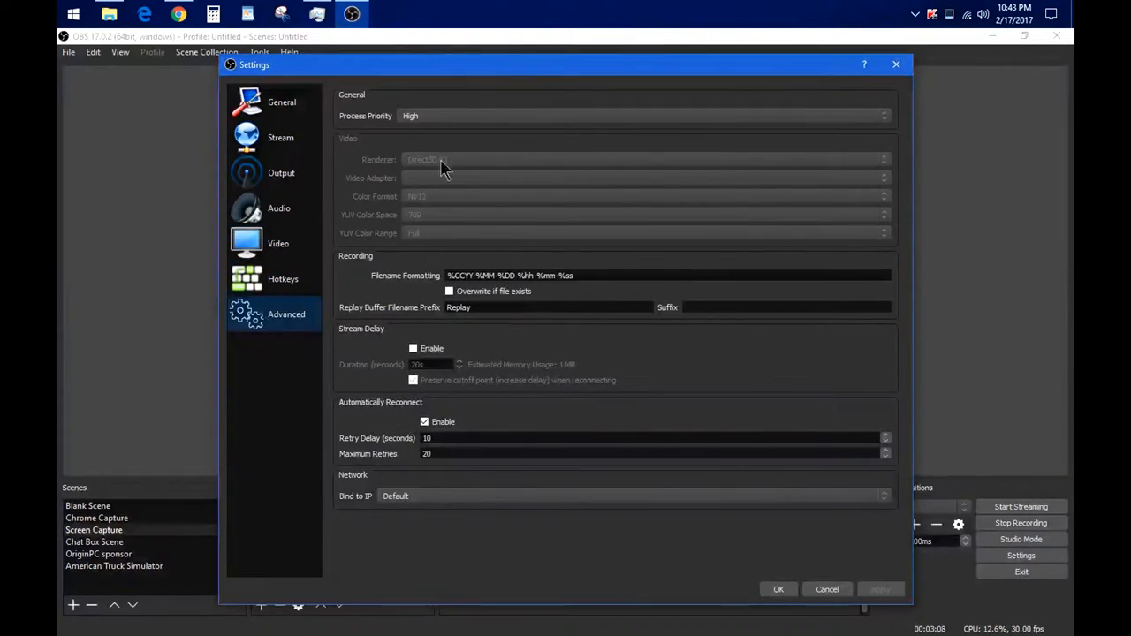
mouse_move(619, 274)
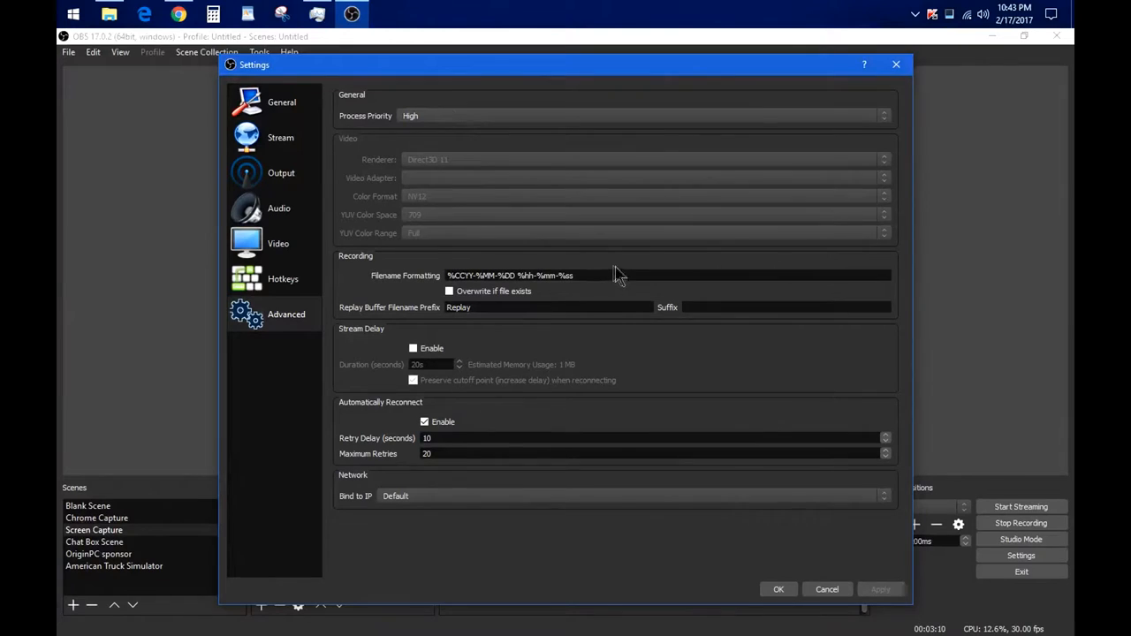
mouse_move(541, 586)
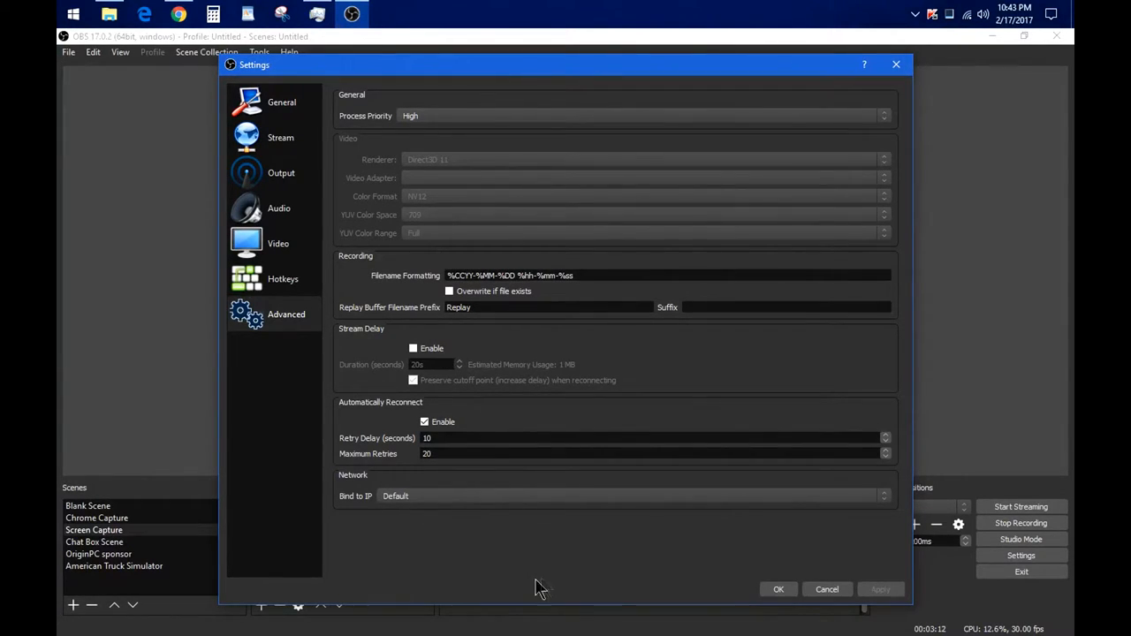